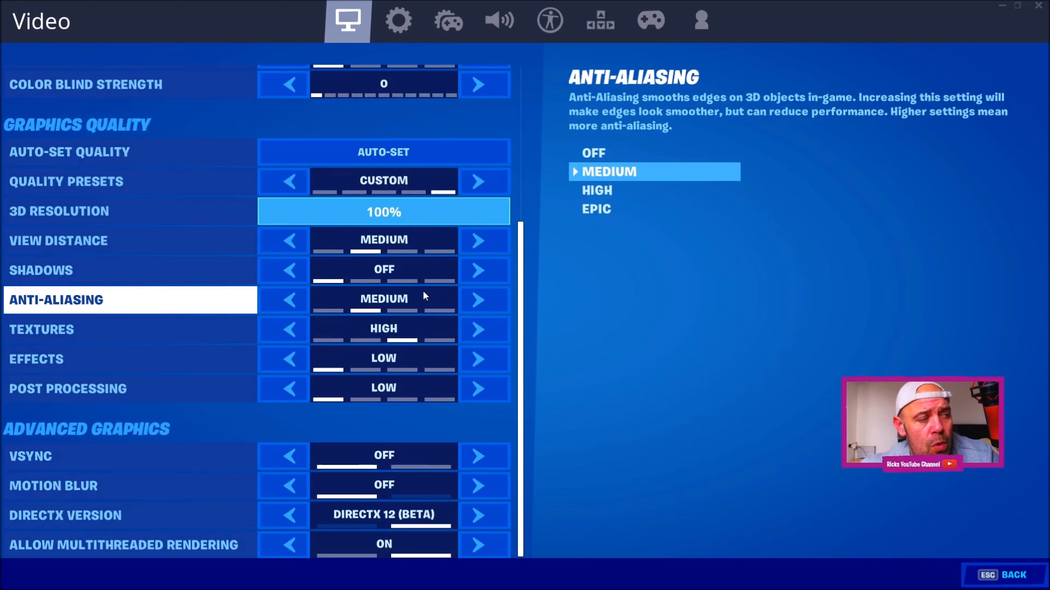
Switch DirectX Version to DirectX 11 and confirm the Restart needed notice.
click(64, 515)
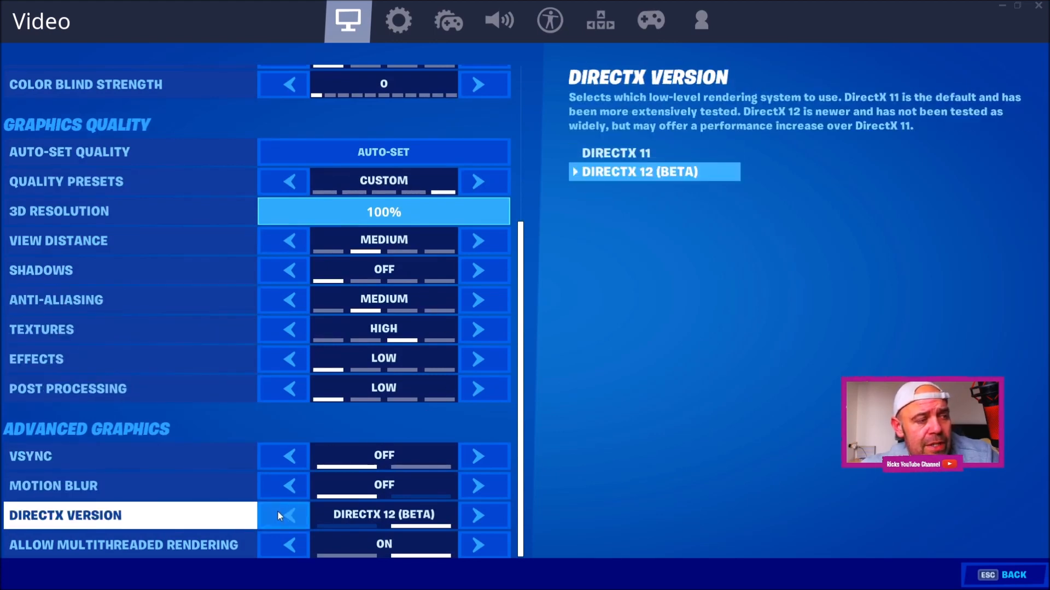
click(283, 515)
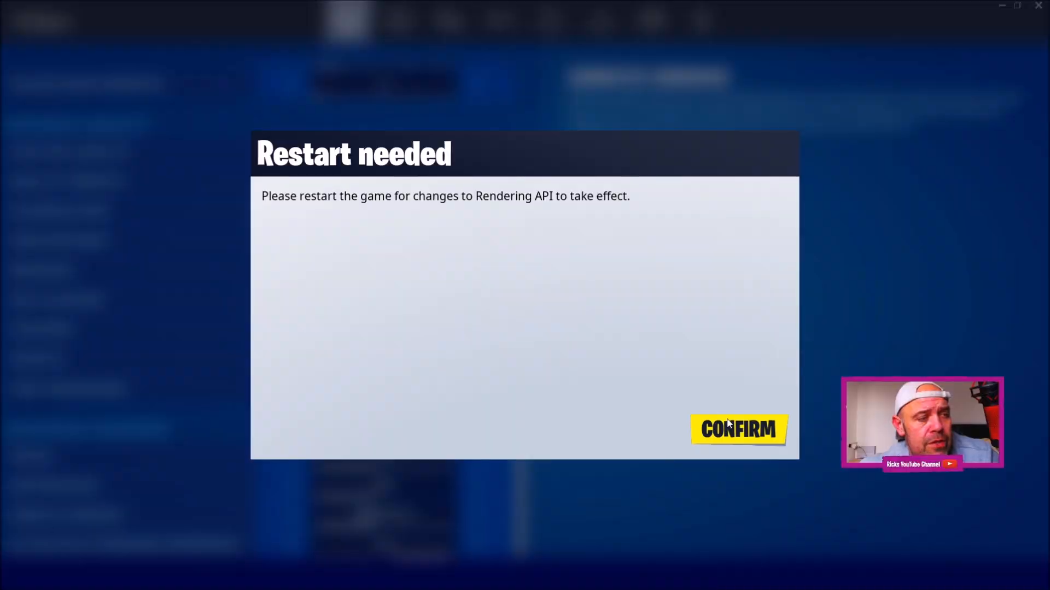
click(738, 430)
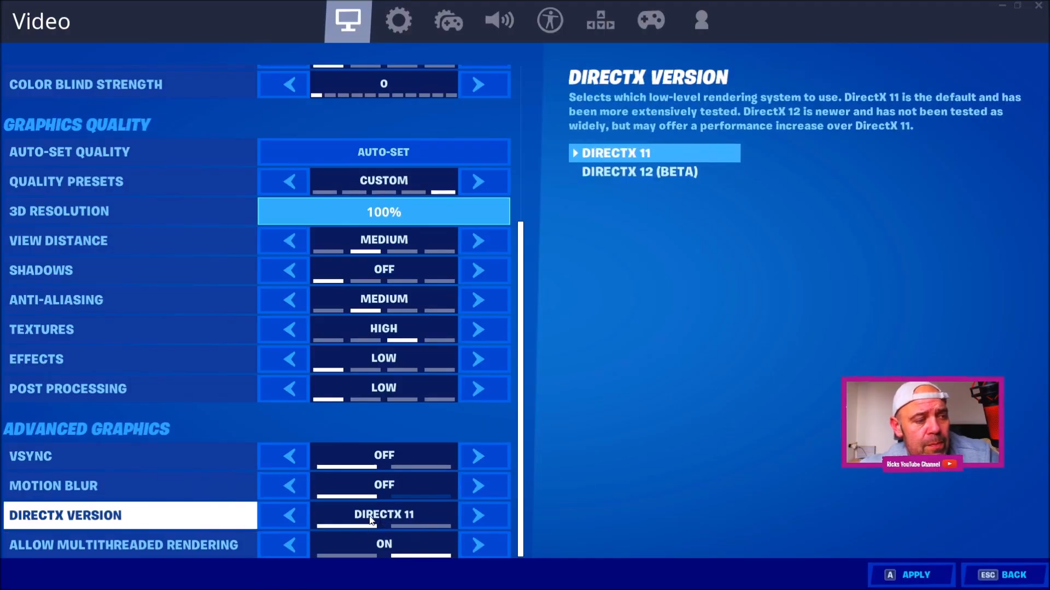
mouse_move(415, 520)
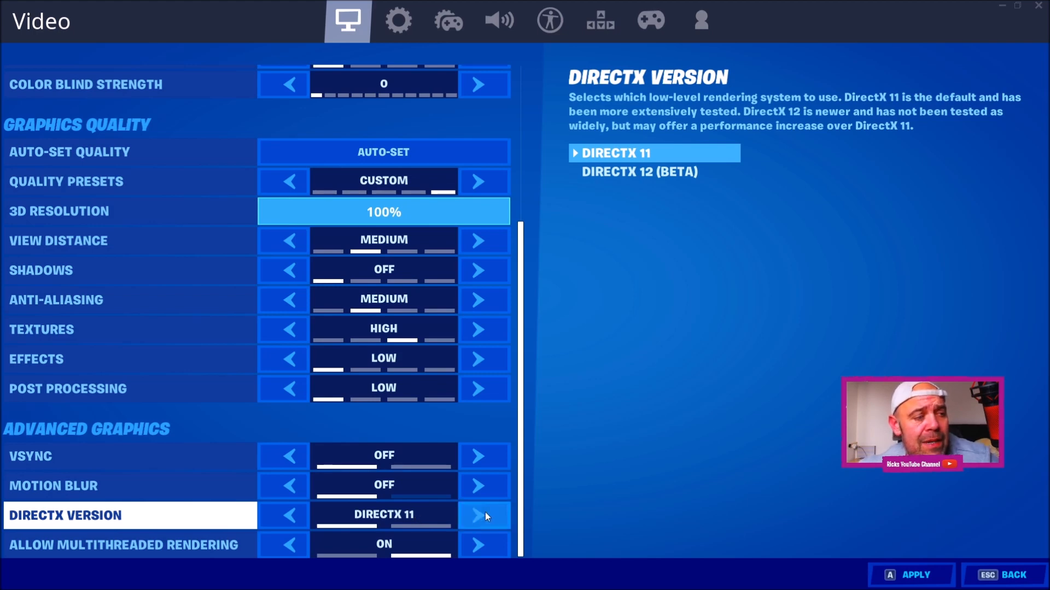
Set DirectX Version back to DirectX 12 (Beta) and apply the Video settings.
click(483, 515)
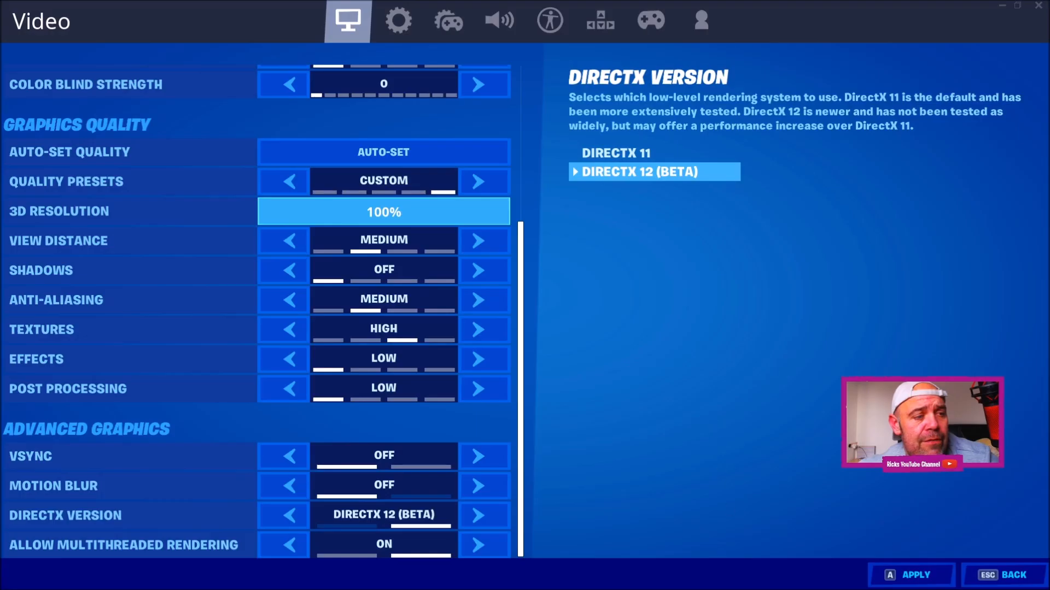
click(911, 574)
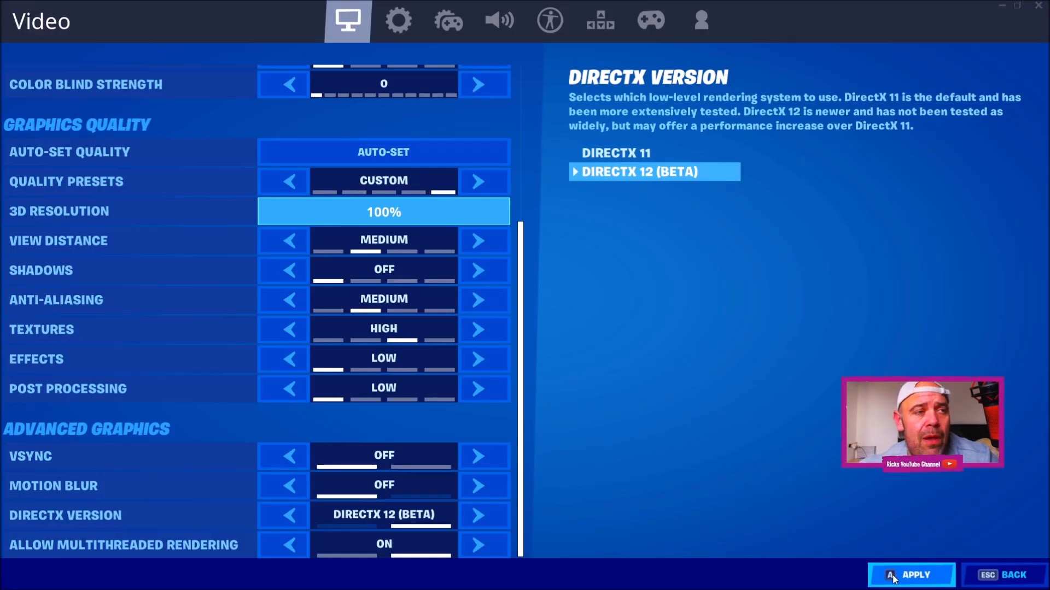
click(911, 574)
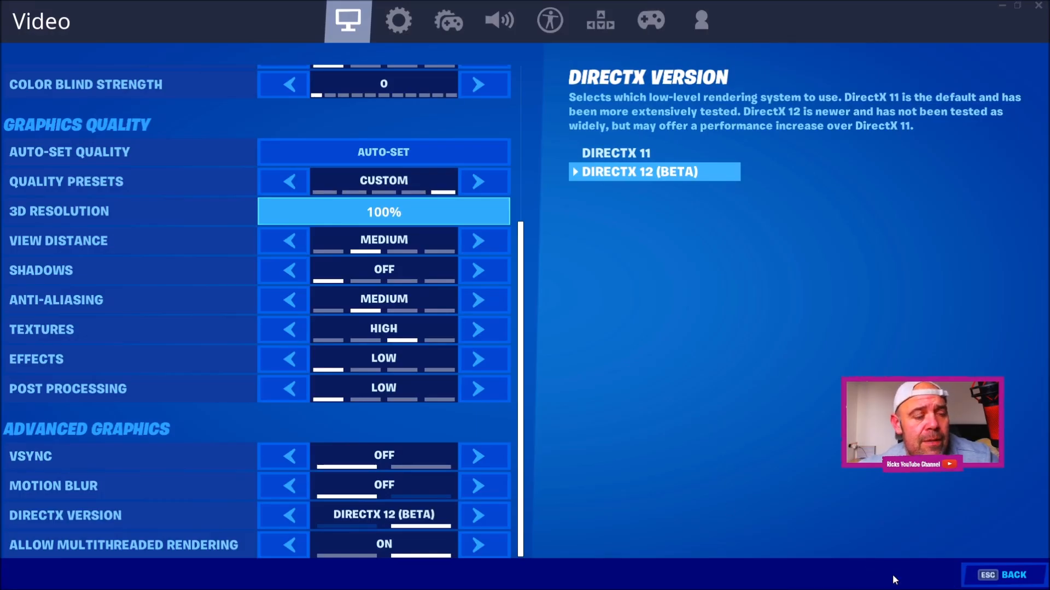